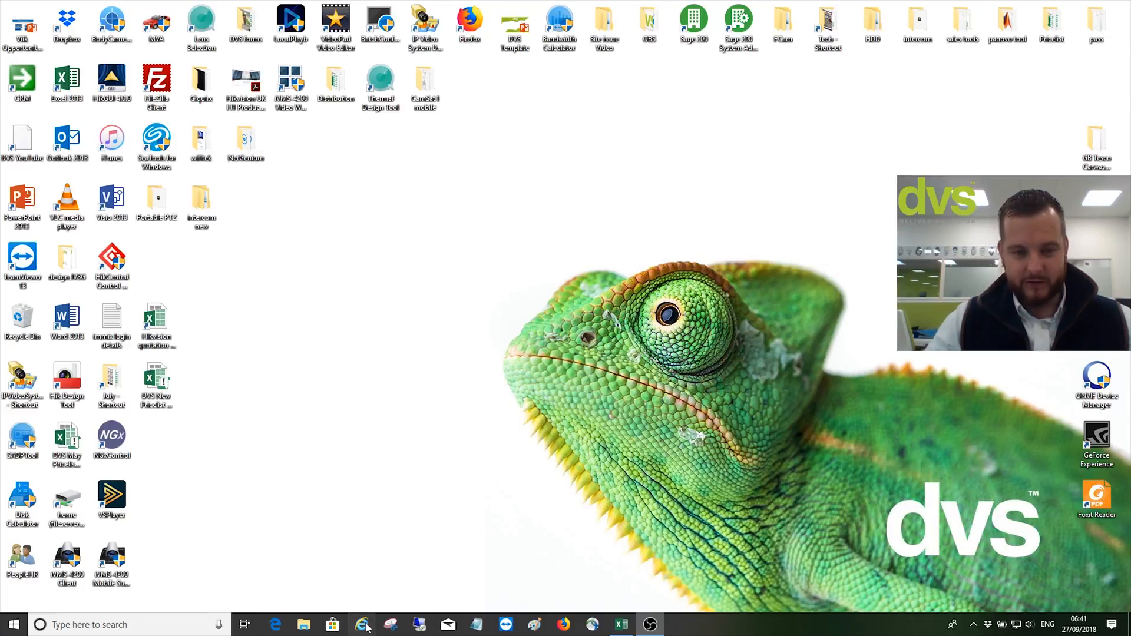
Launch Internet Explorer, go to the DVR at 192.168.3.20 and start entering the admin credentials.
left_click(361, 624)
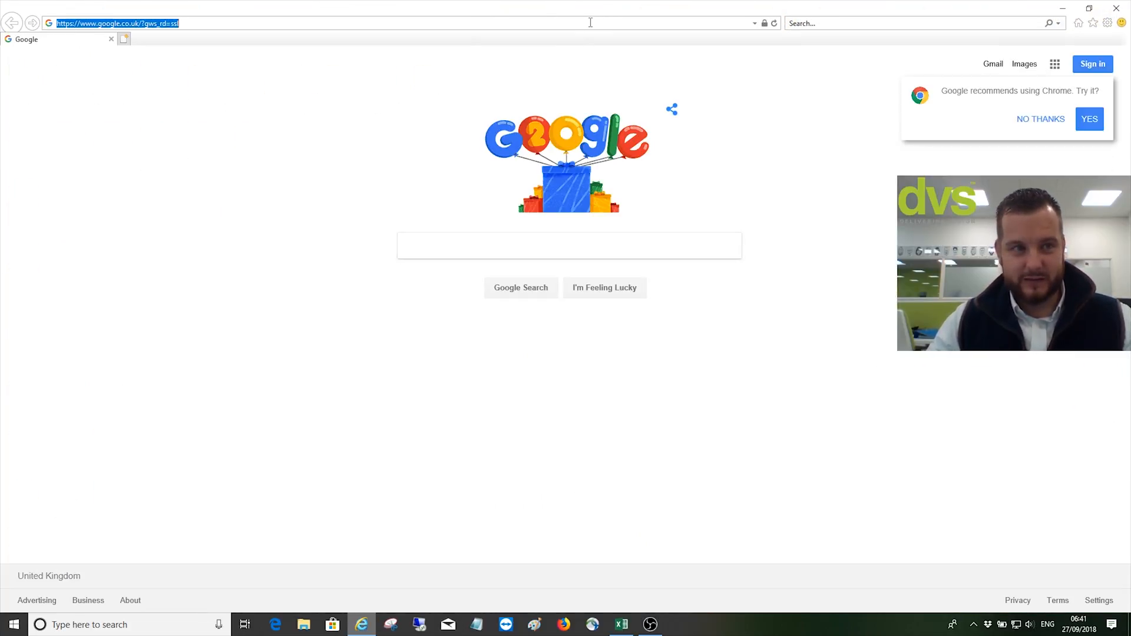
type("192.168.1.30/")
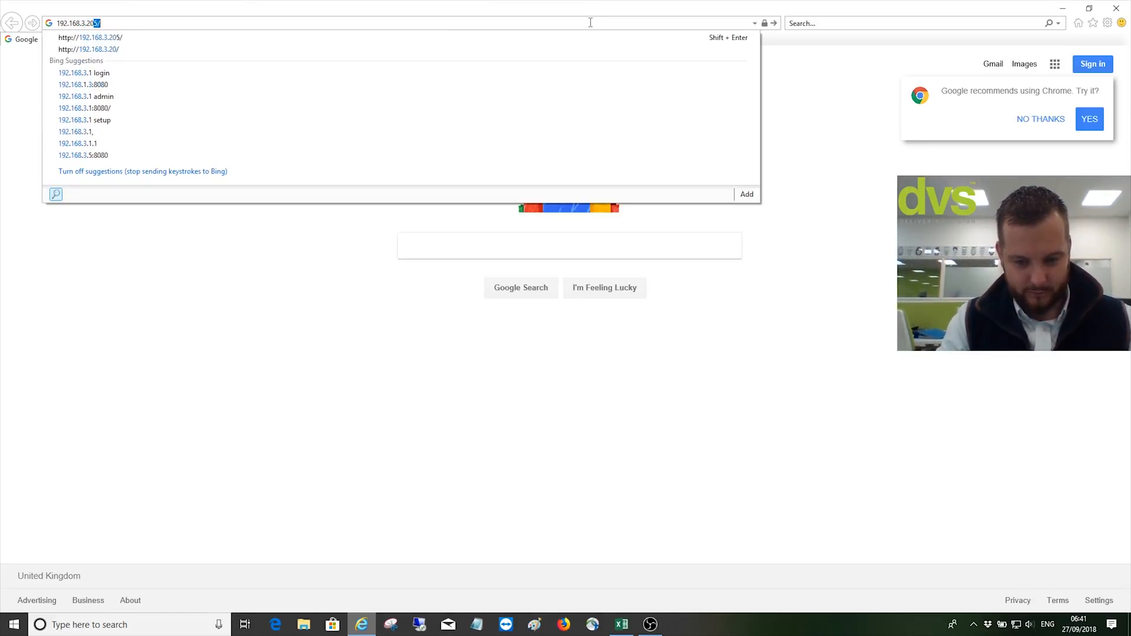
key("backspace")
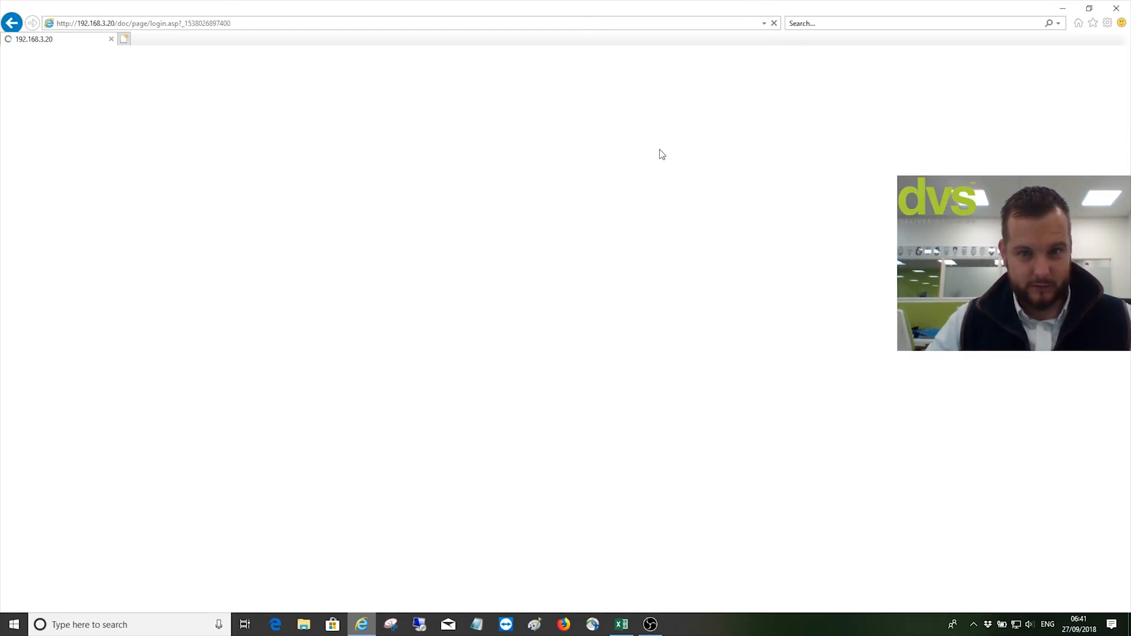
type("admin")
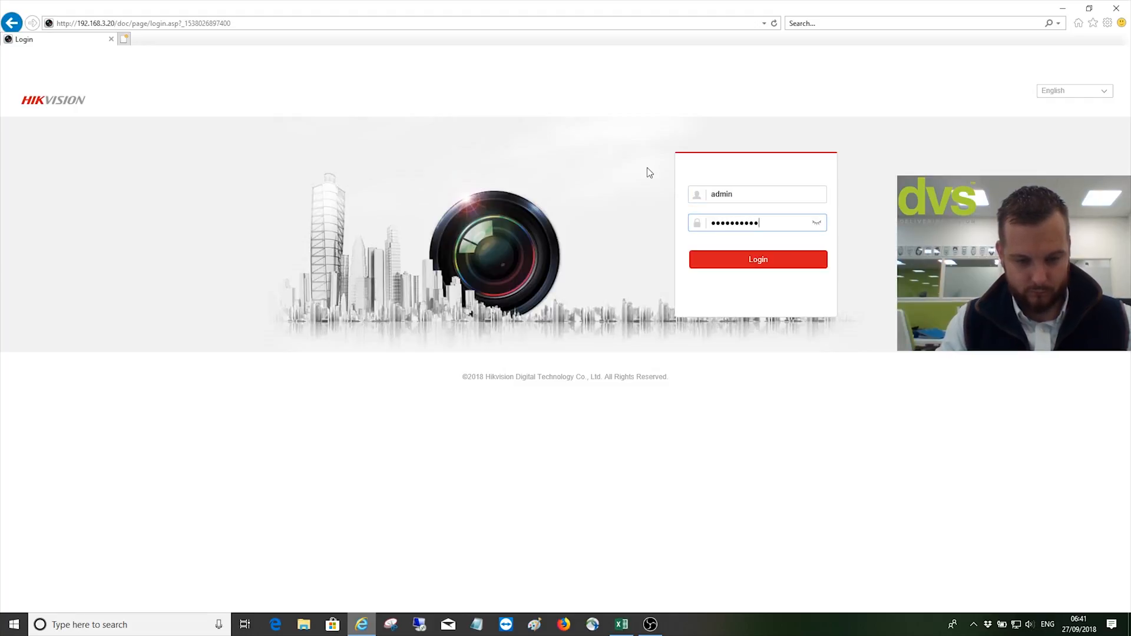
Log in to the DVR as admin, reaching the Playback camera list.
left_click(757, 259)
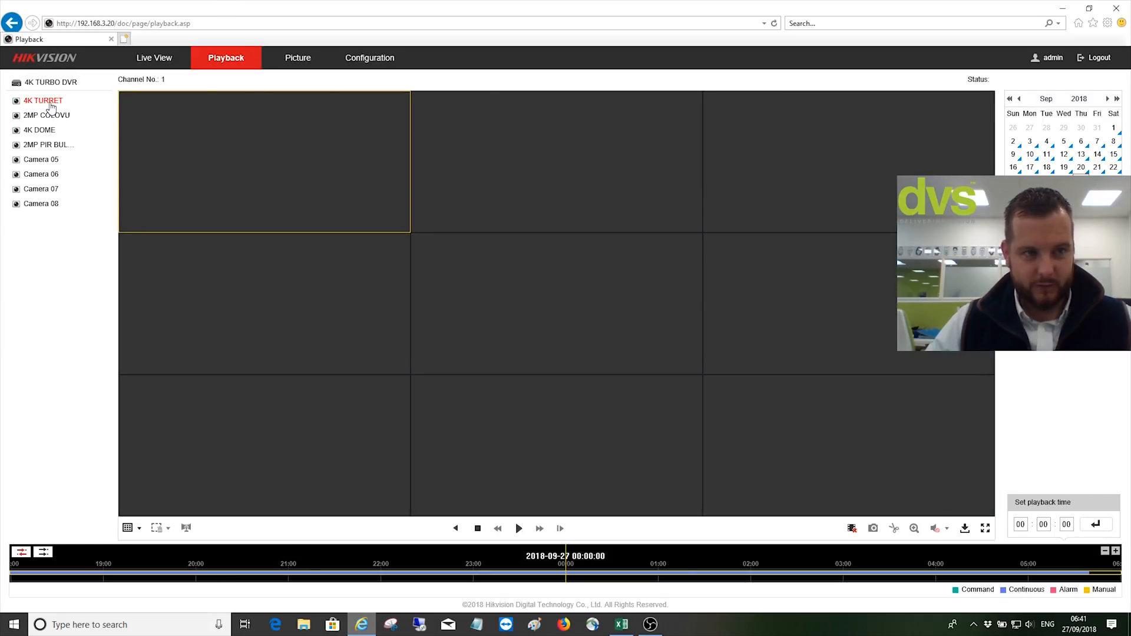
Play back the 2MP COLOVU camera in 1x1 layout, record a clip that fails to save, and dismiss the error.
left_click(46, 114)
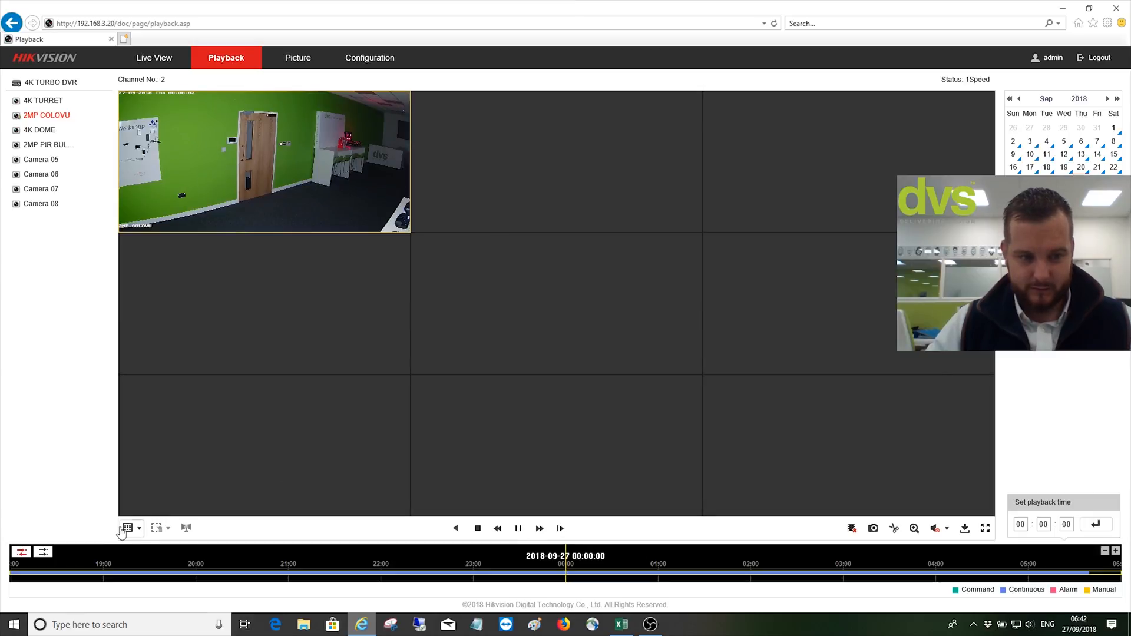
left_click(127, 527)
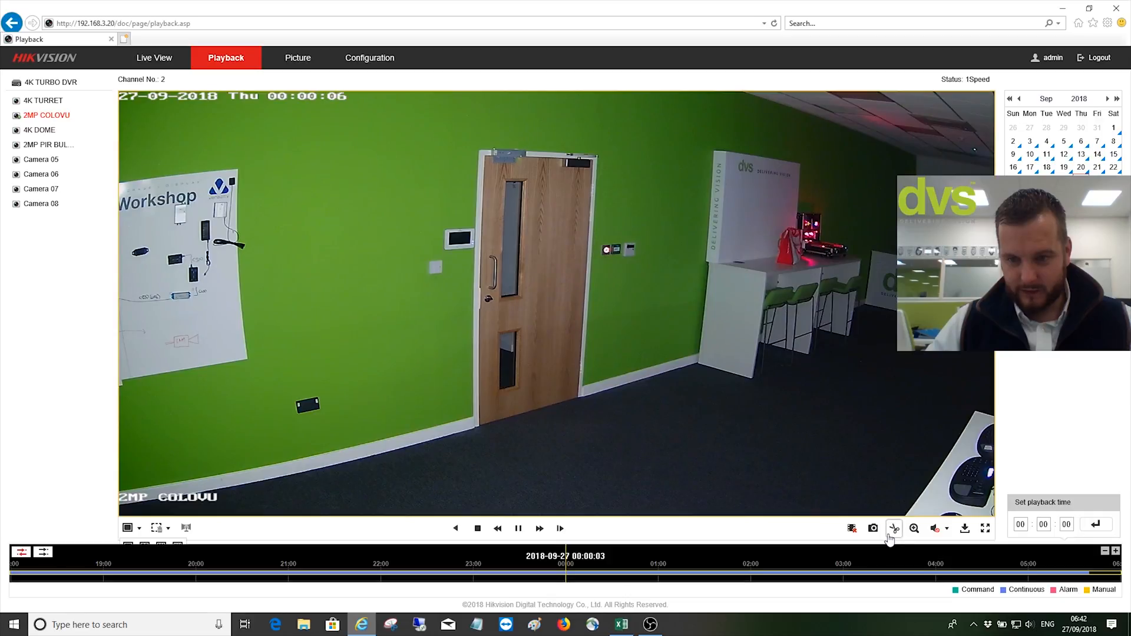
left_click(894, 527)
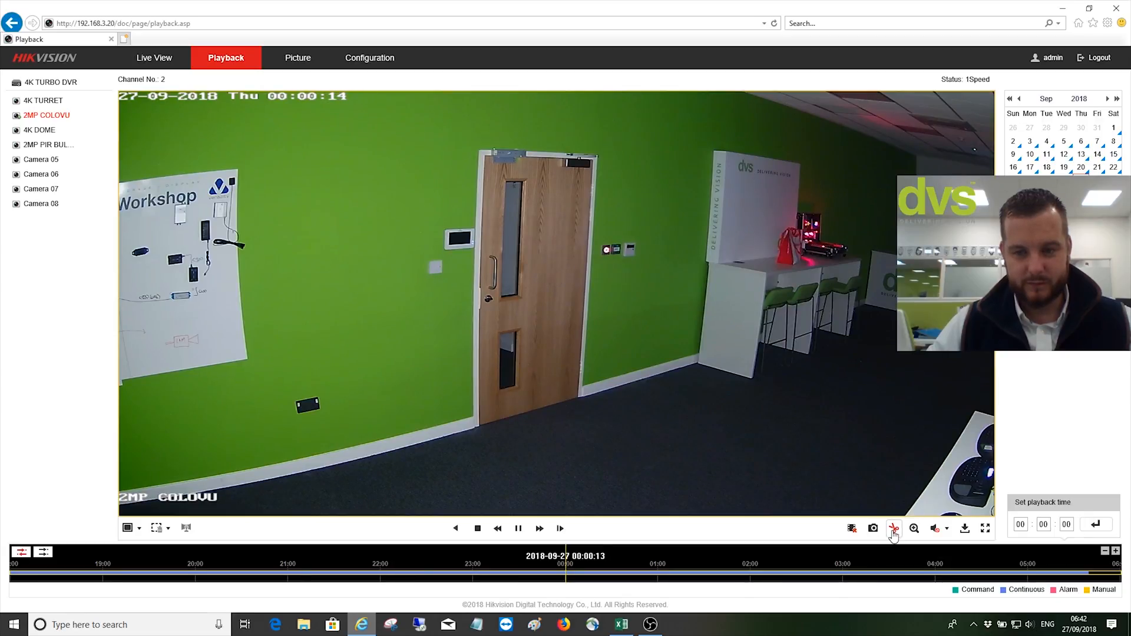
left_click(893, 528)
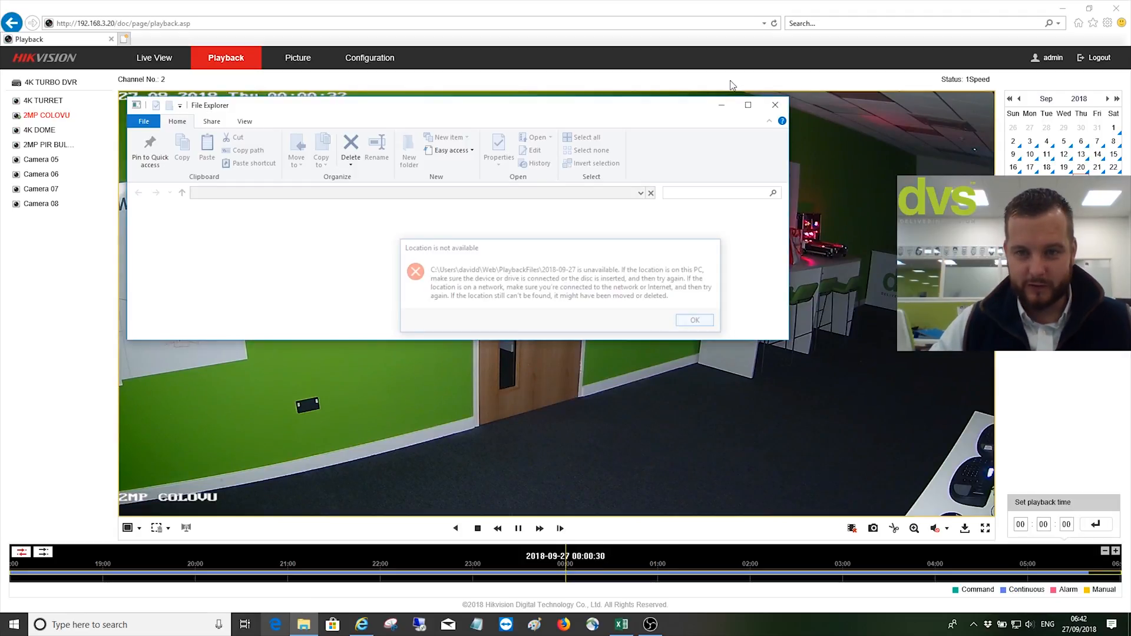
left_click(693, 320)
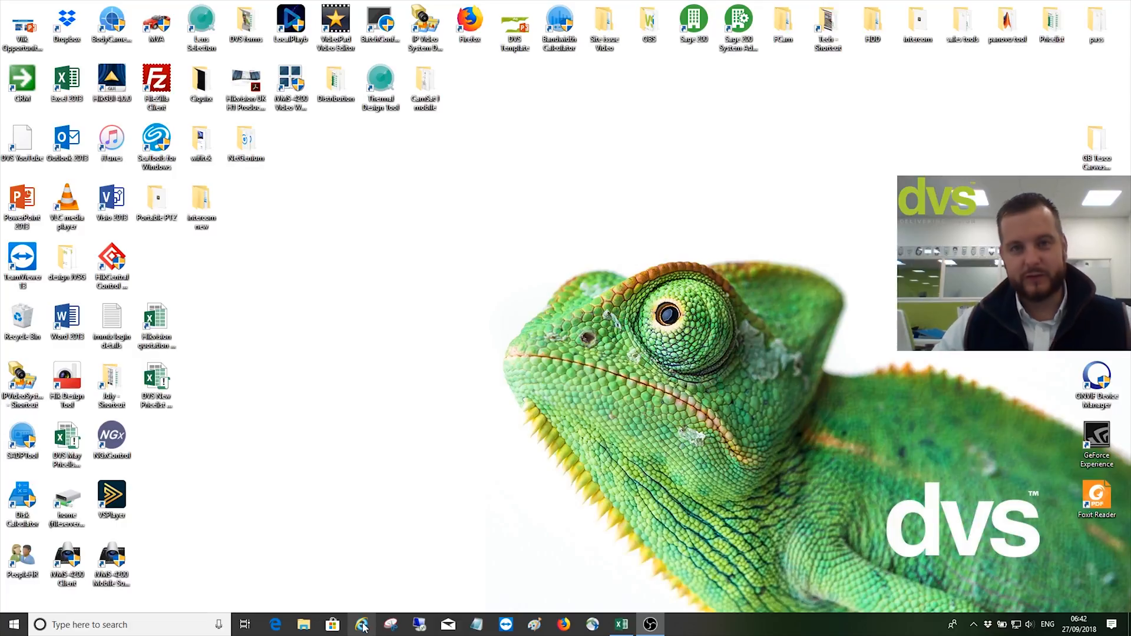
mouse_move(361, 624)
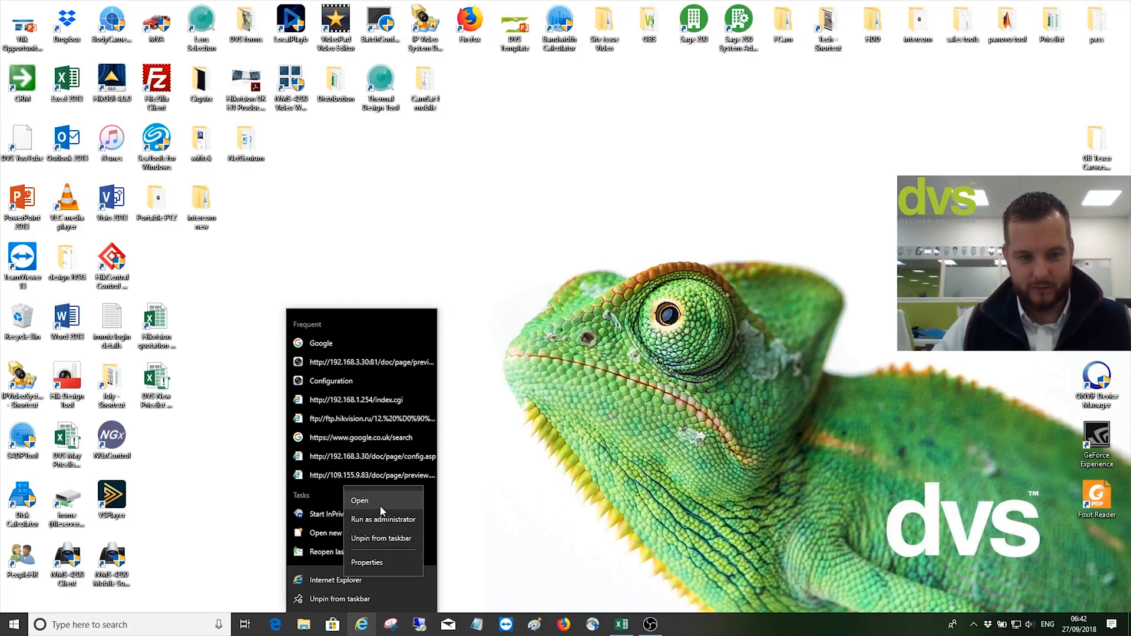
mouse_move(380, 520)
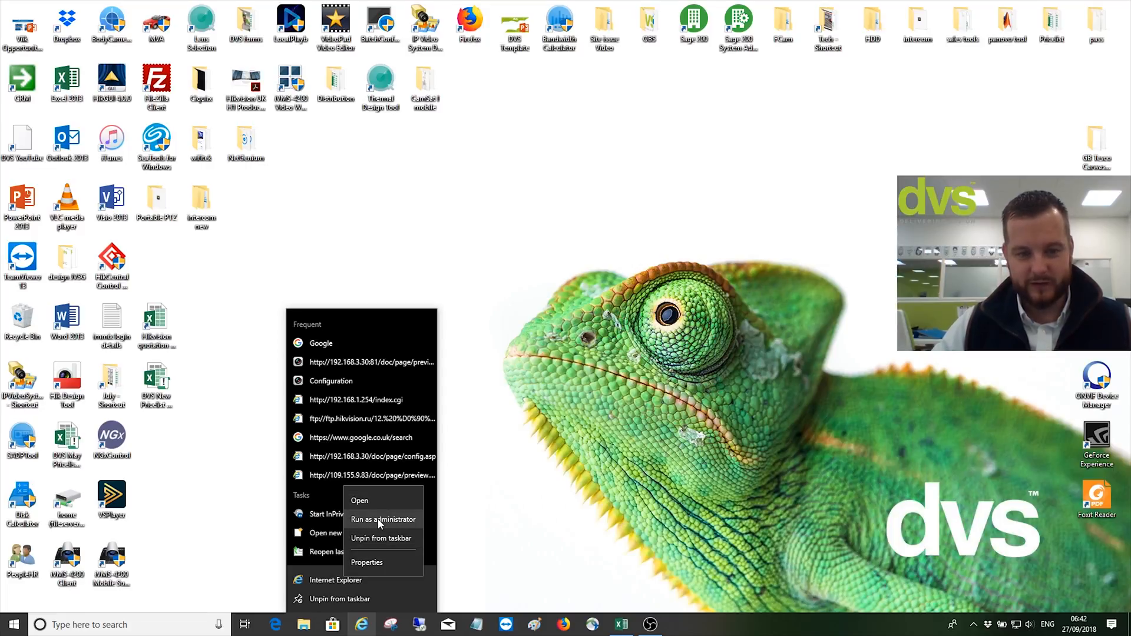
Enable Run as administrator in the Internet Explorer shortcut's advanced properties.
left_click(383, 520)
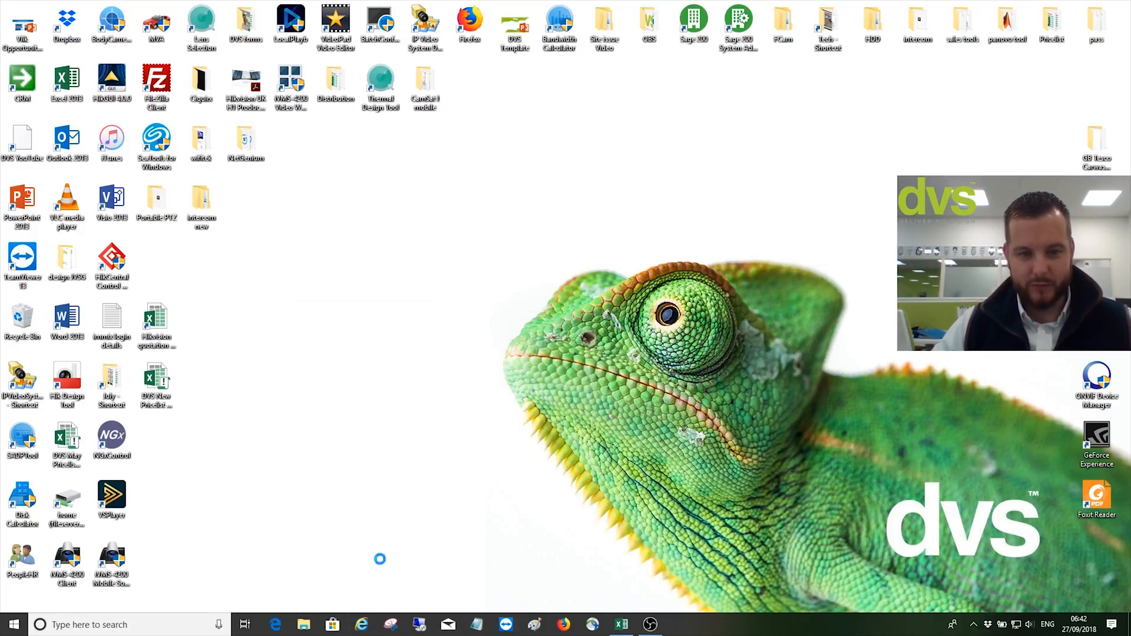
left_click(555, 511)
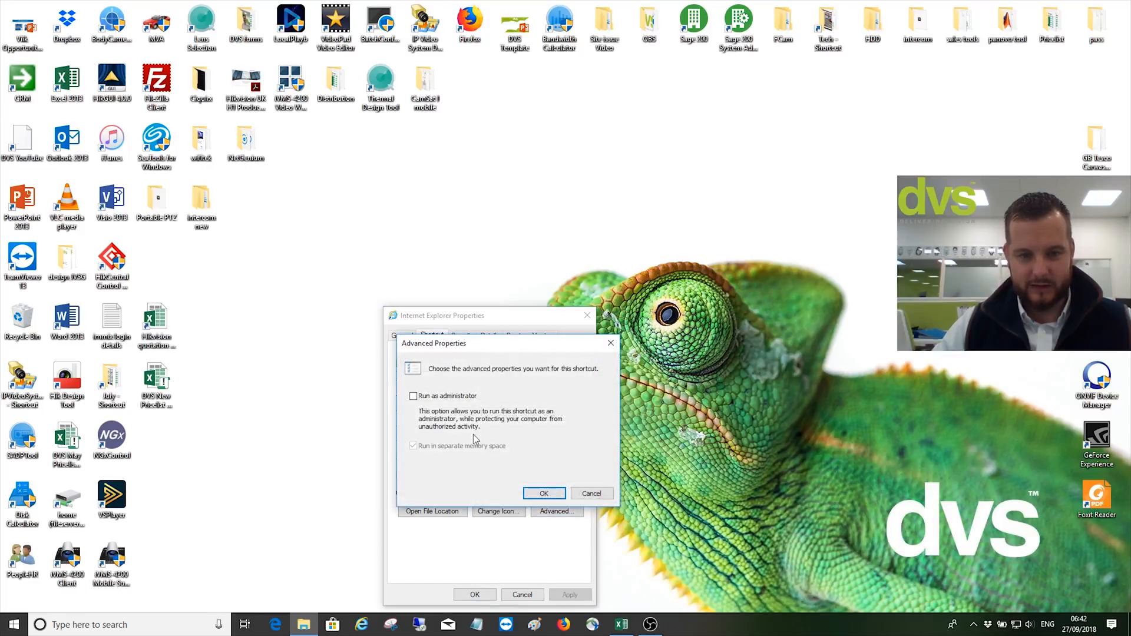
left_click(414, 396)
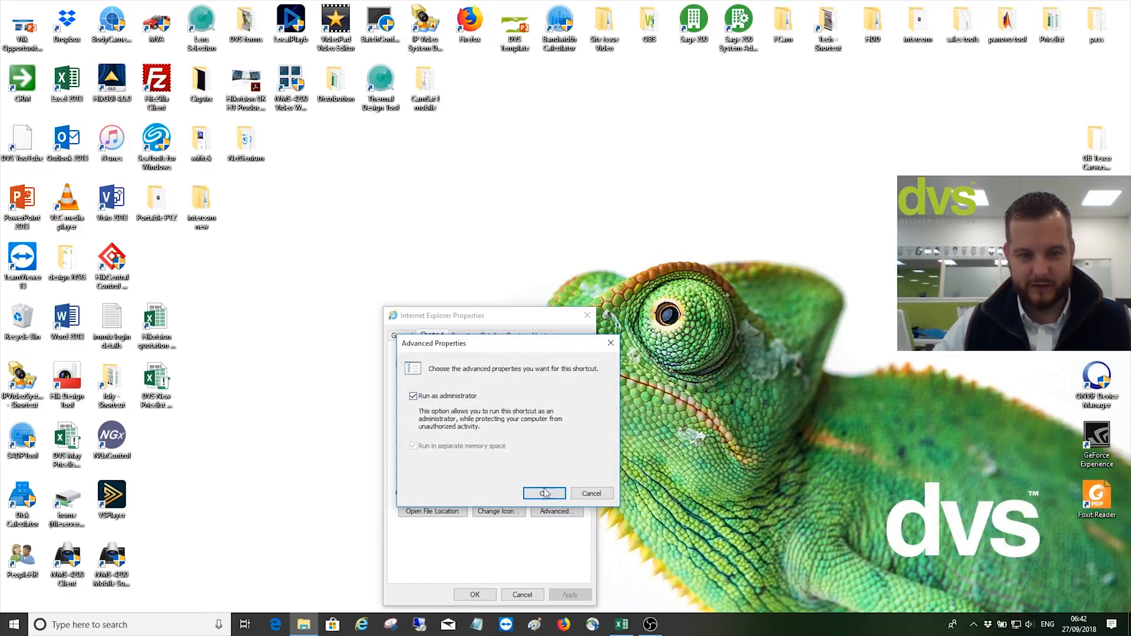
left_click(544, 493)
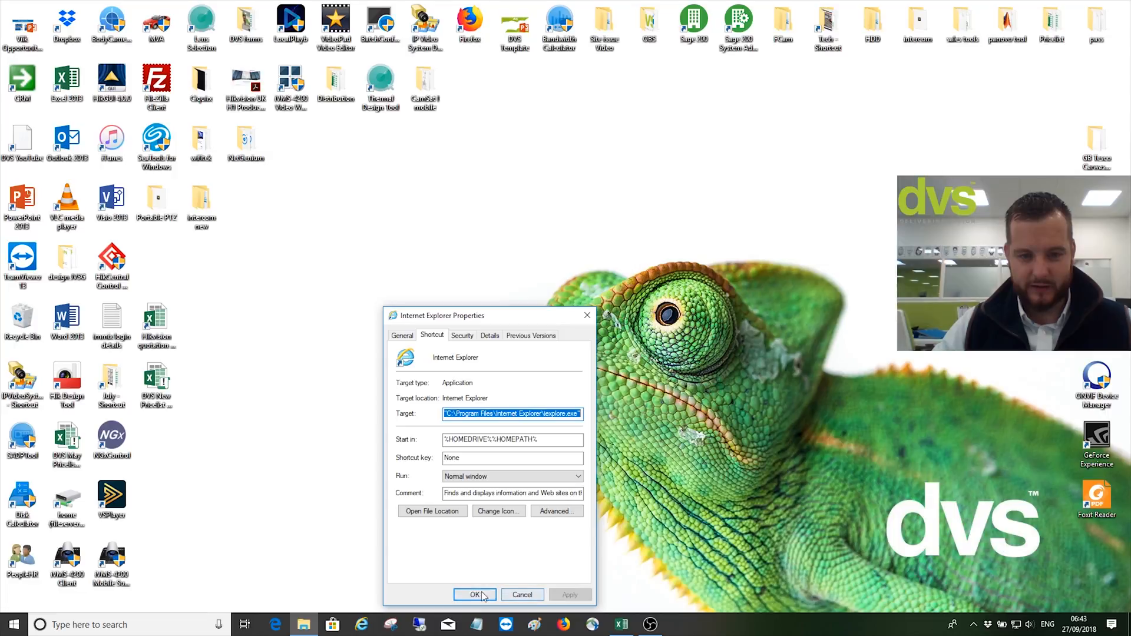
left_click(473, 593)
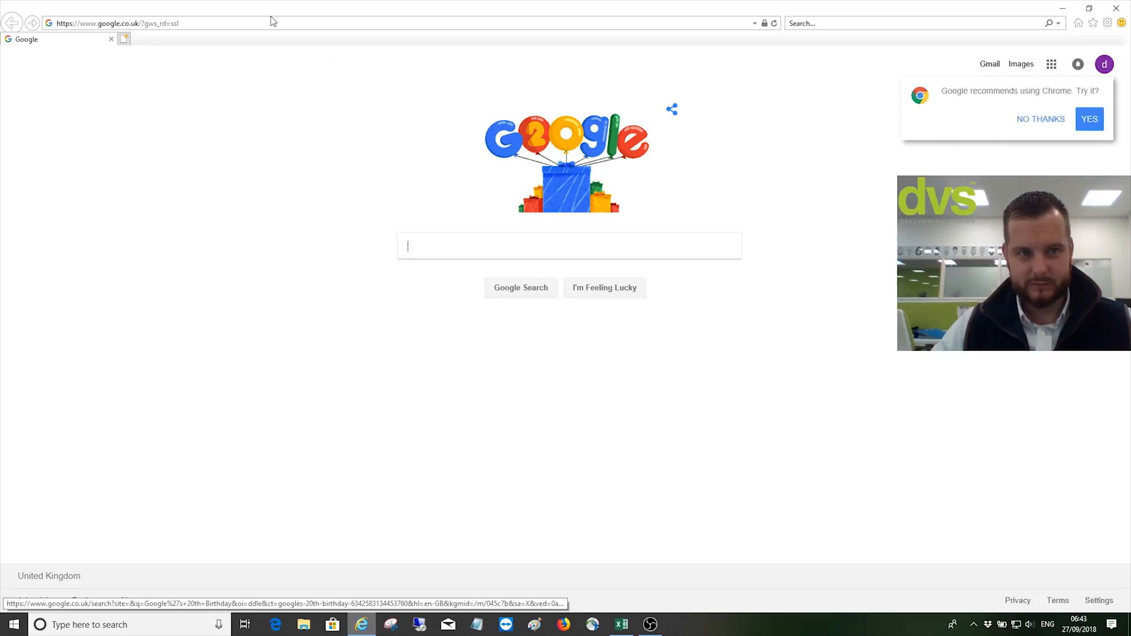
left_click(144, 22)
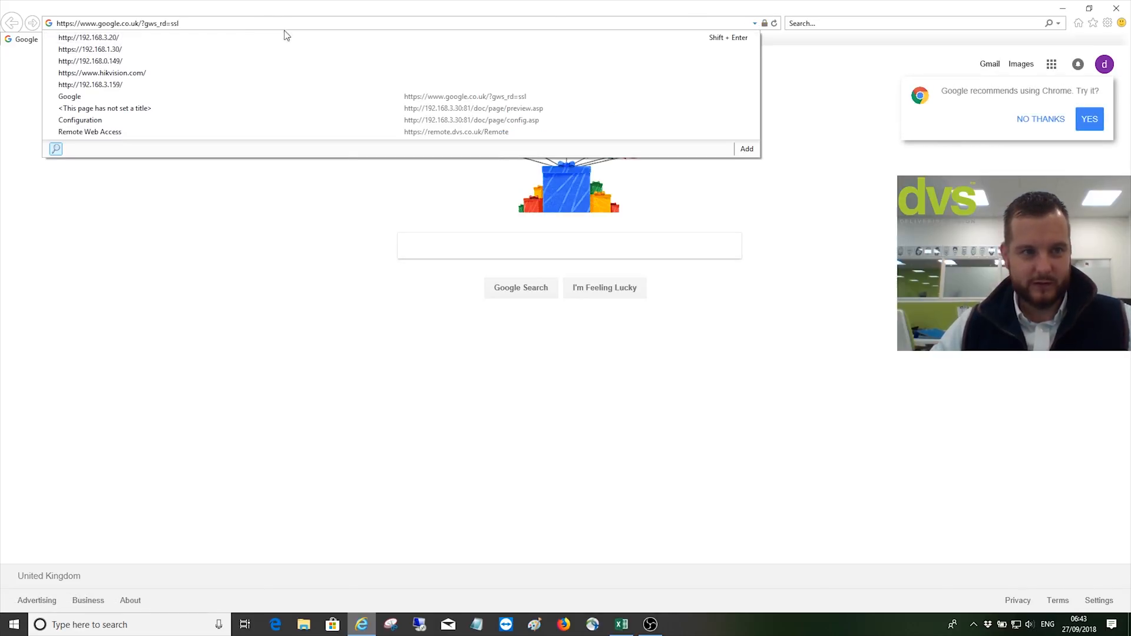
left_click(89, 37)
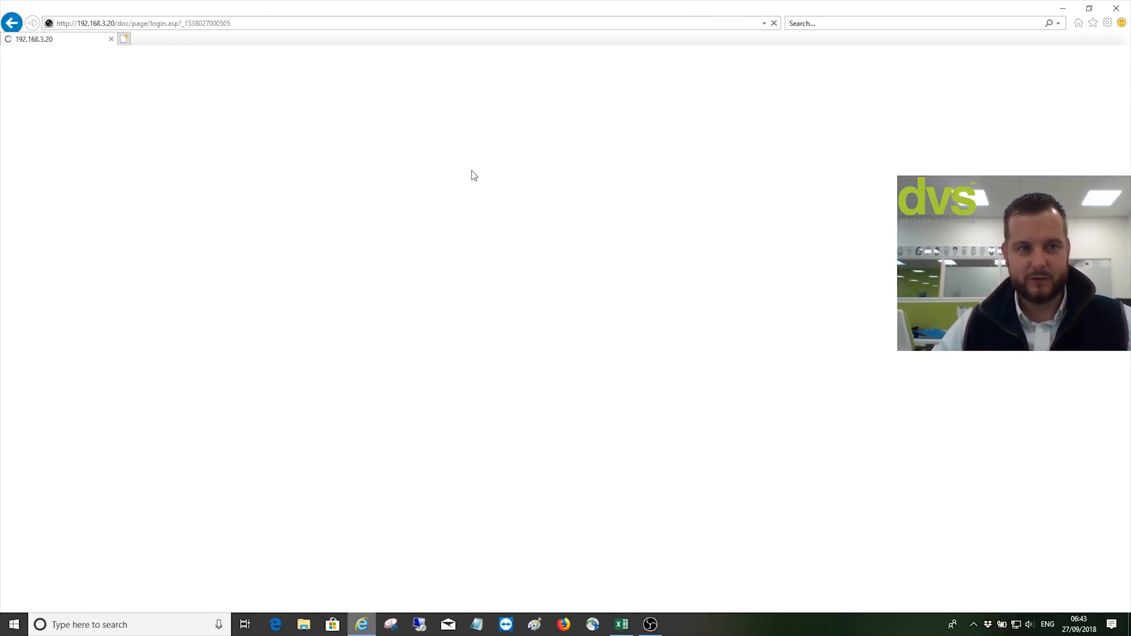
type("admin")
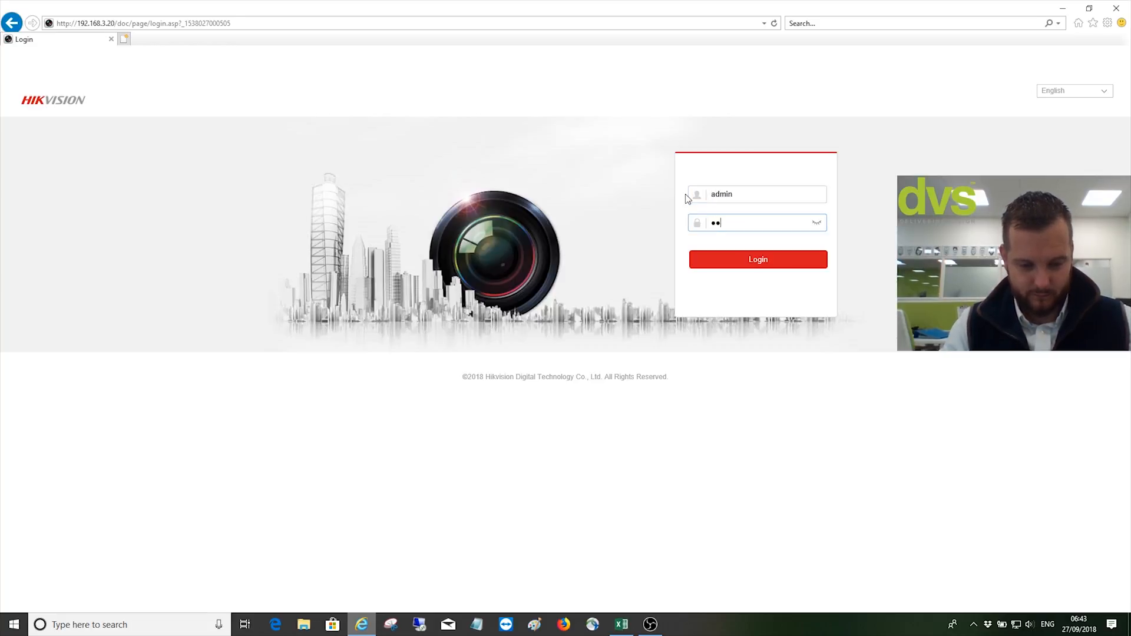
Enter the admin password and log in to the DVR's Live View page.
type("password")
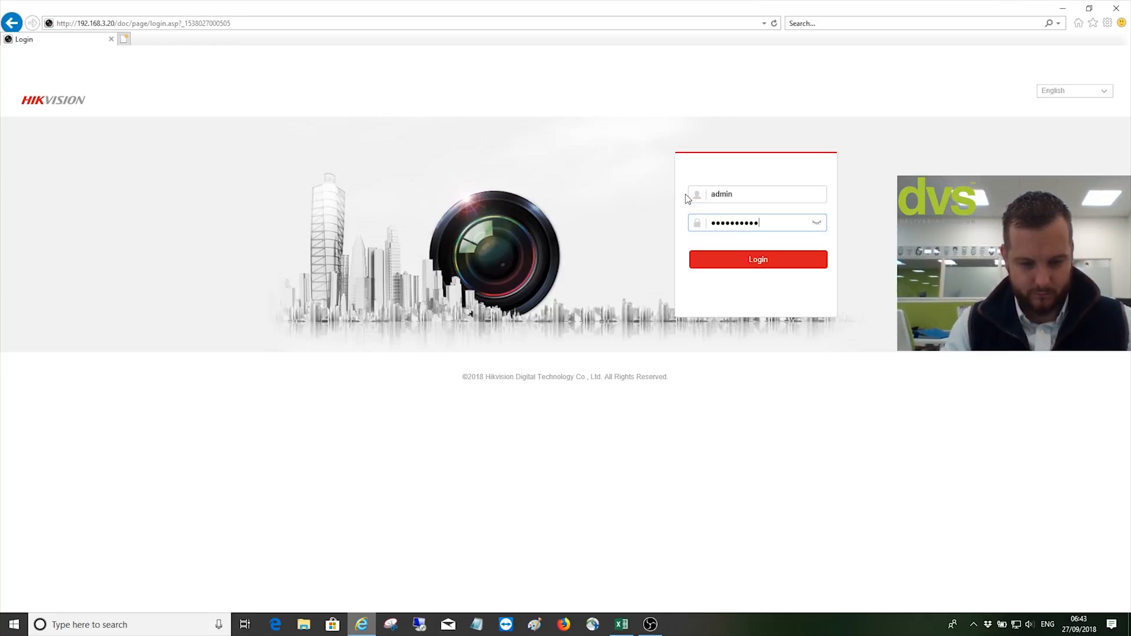
left_click(757, 259)
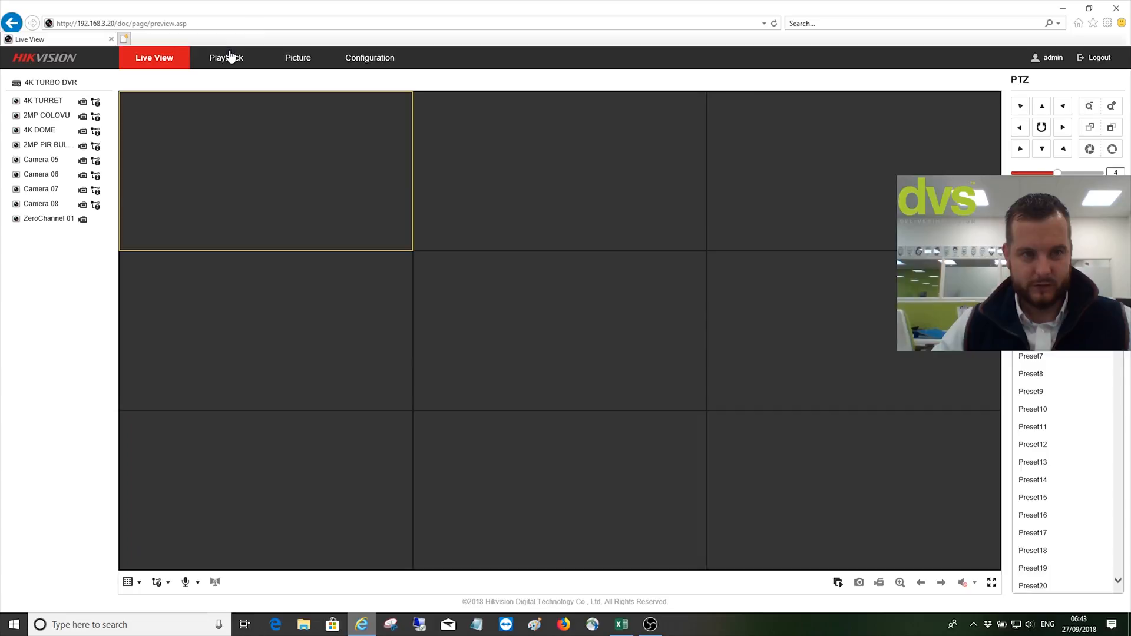
Play back the 4K DOME camera in 1x1 layout and save a clip to the PC as an MP4.
left_click(226, 57)
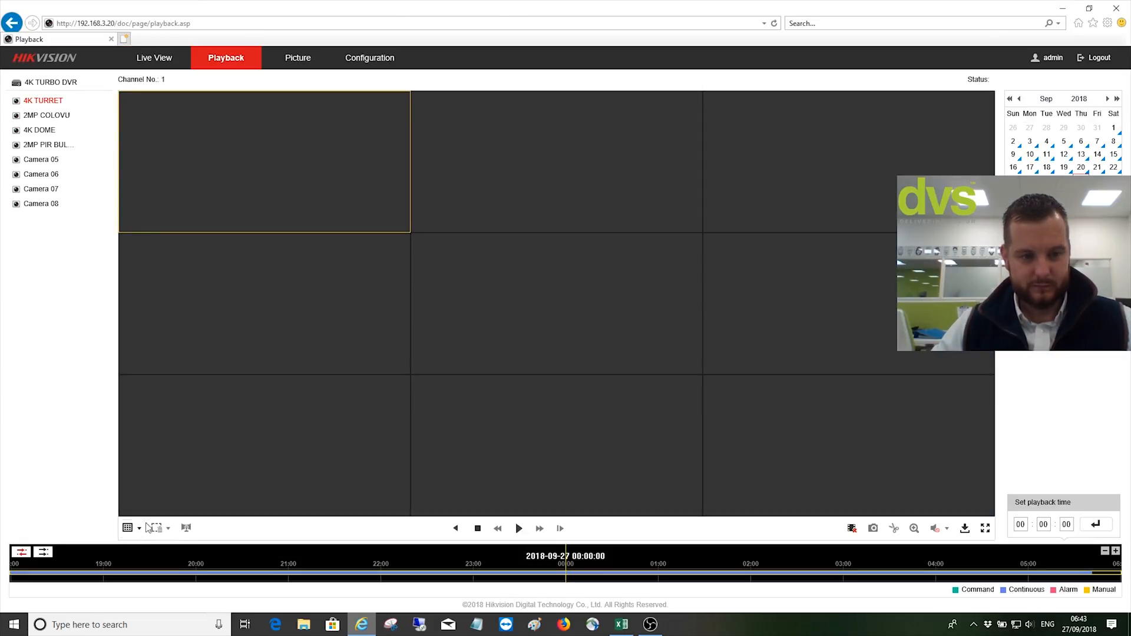
left_click(127, 528)
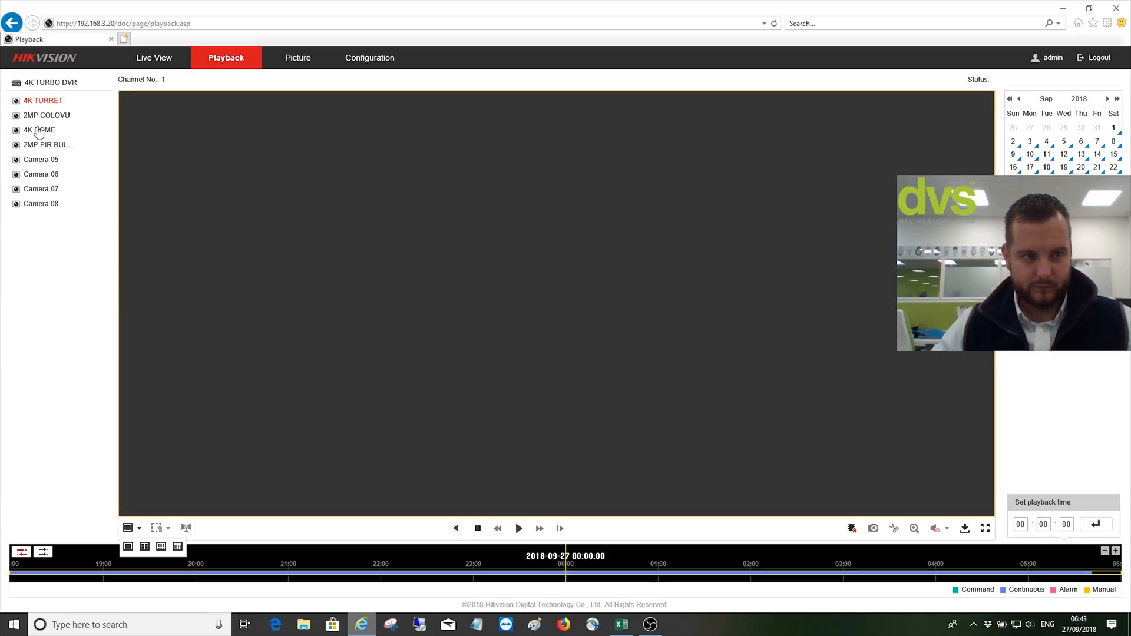
left_click(39, 129)
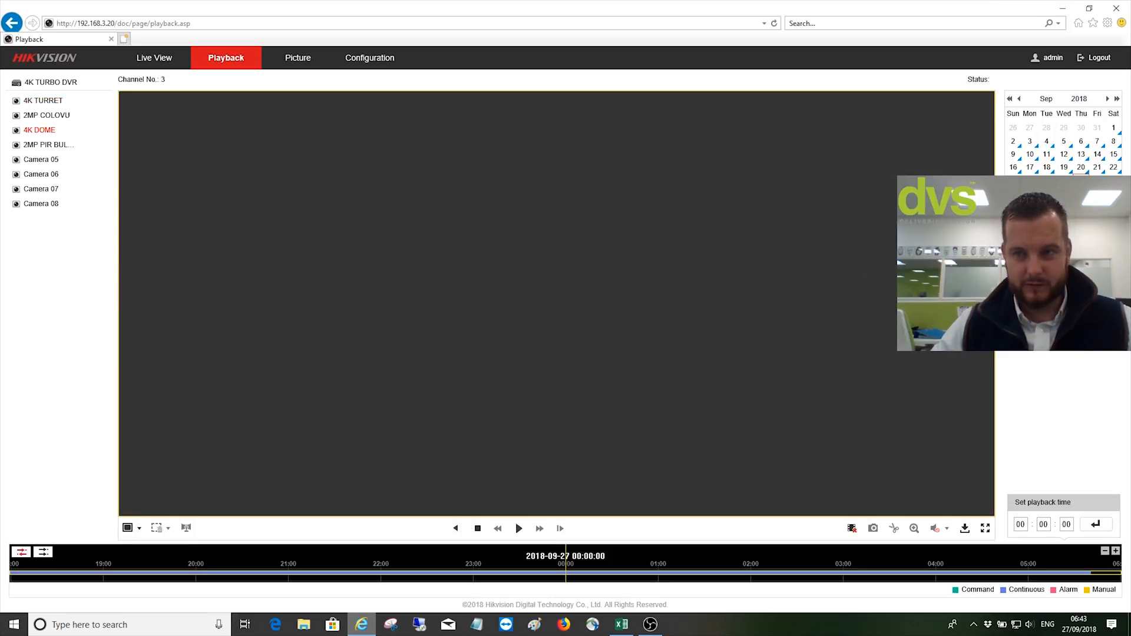
mouse_move(638, 480)
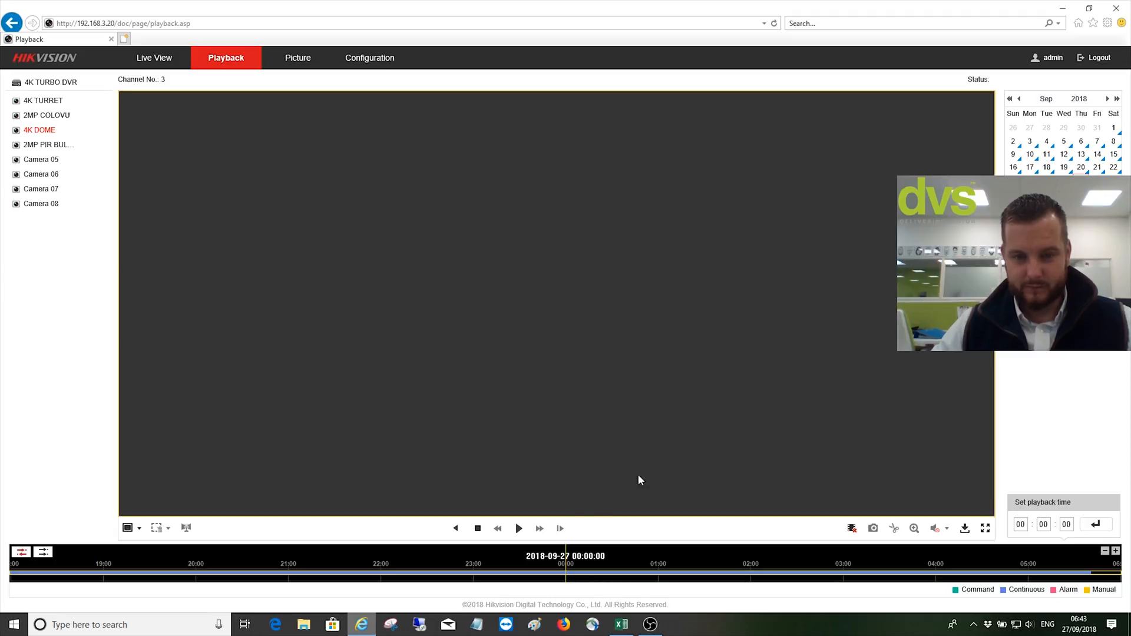
left_click(518, 527)
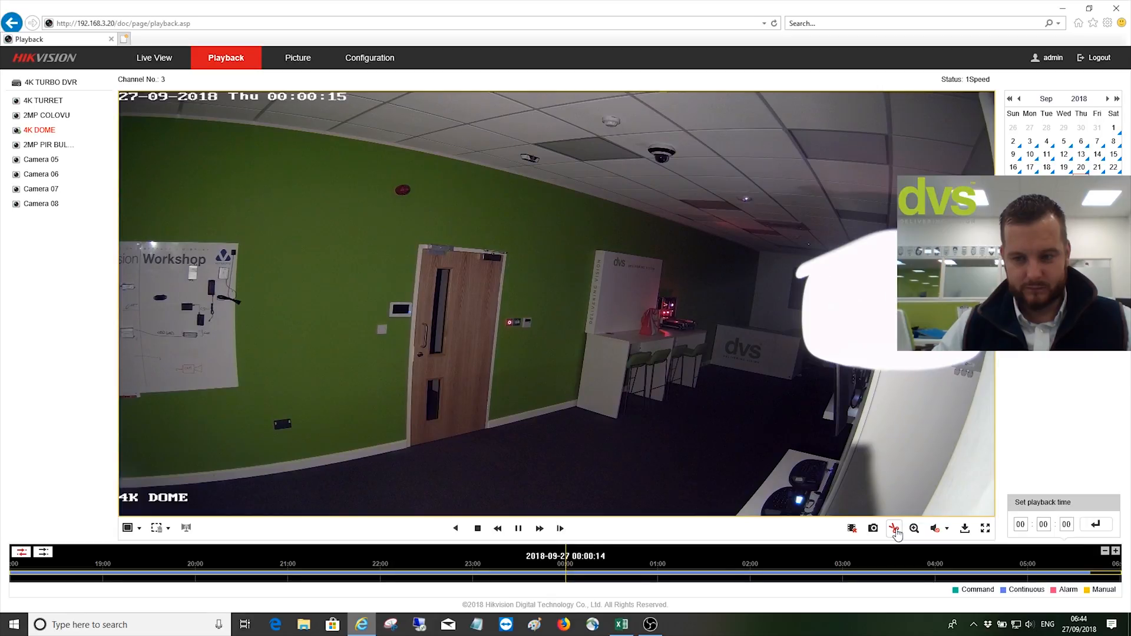
left_click(894, 528)
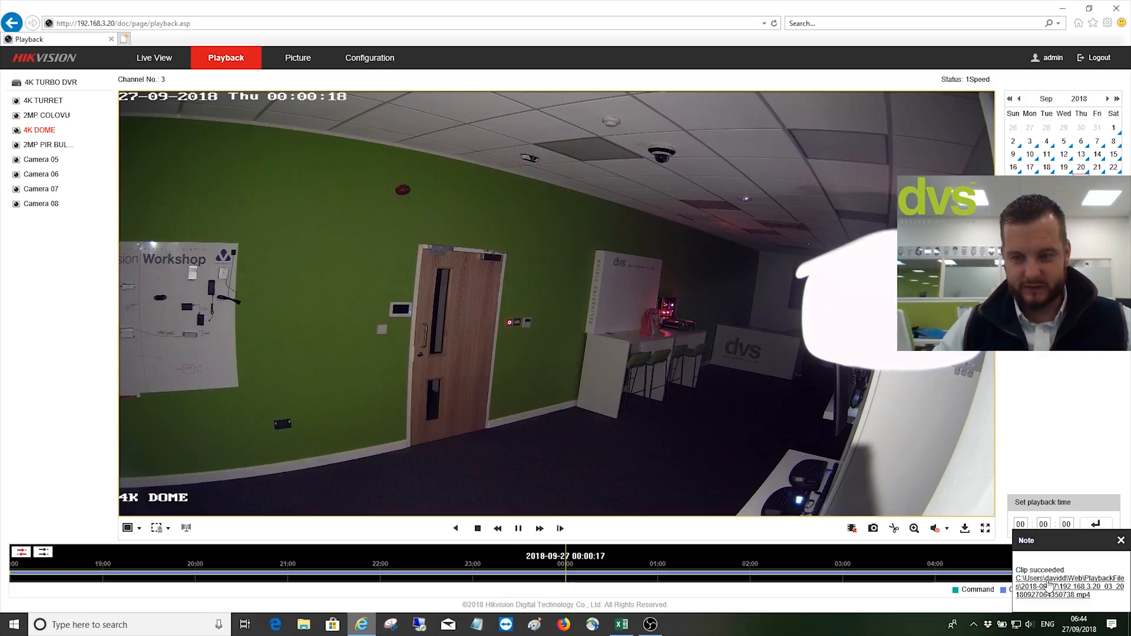